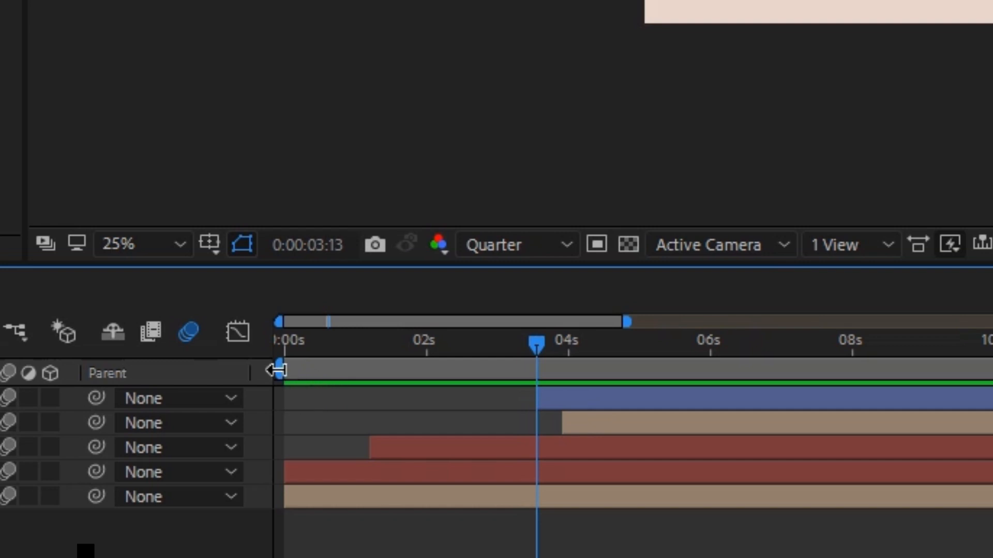
mouse_move(277, 371)
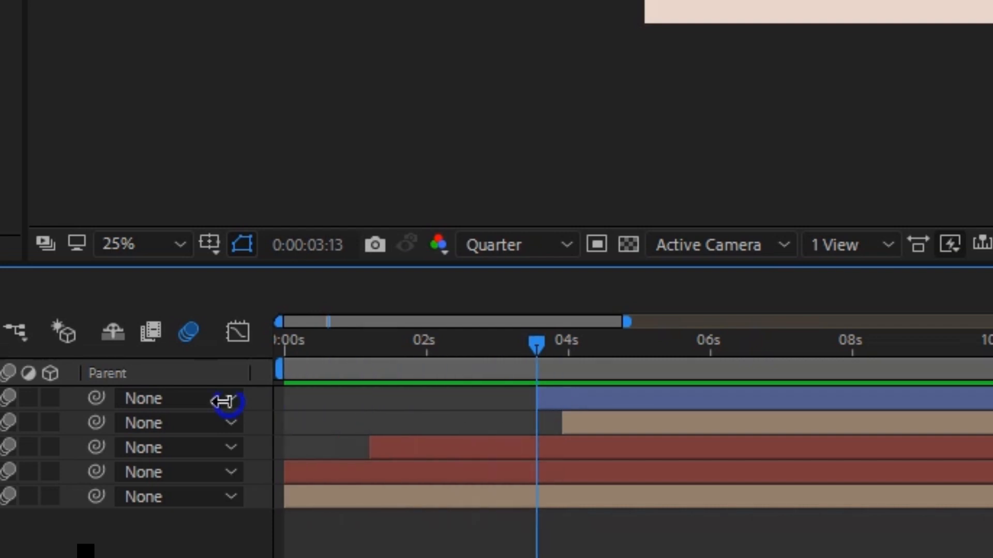
mouse_move(381, 361)
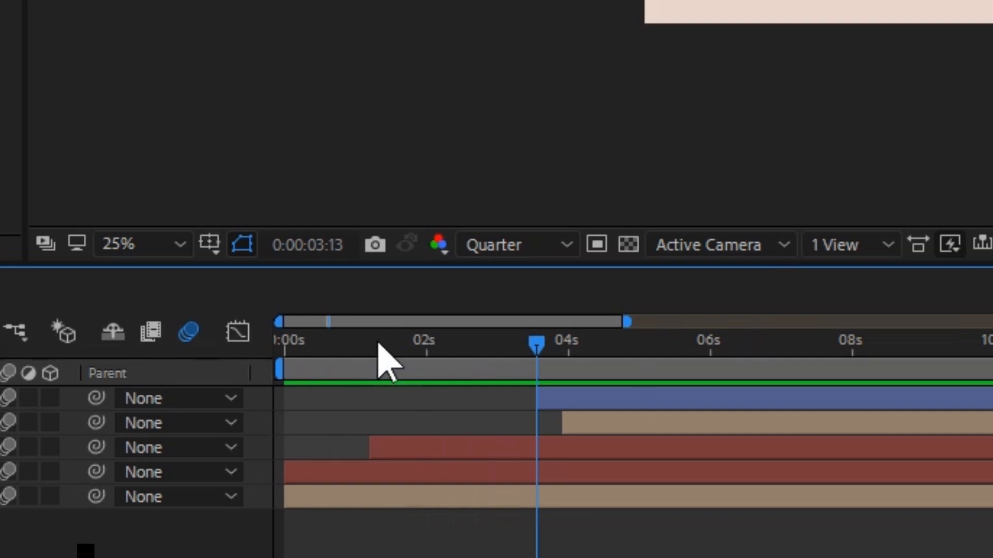
mouse_move(383, 359)
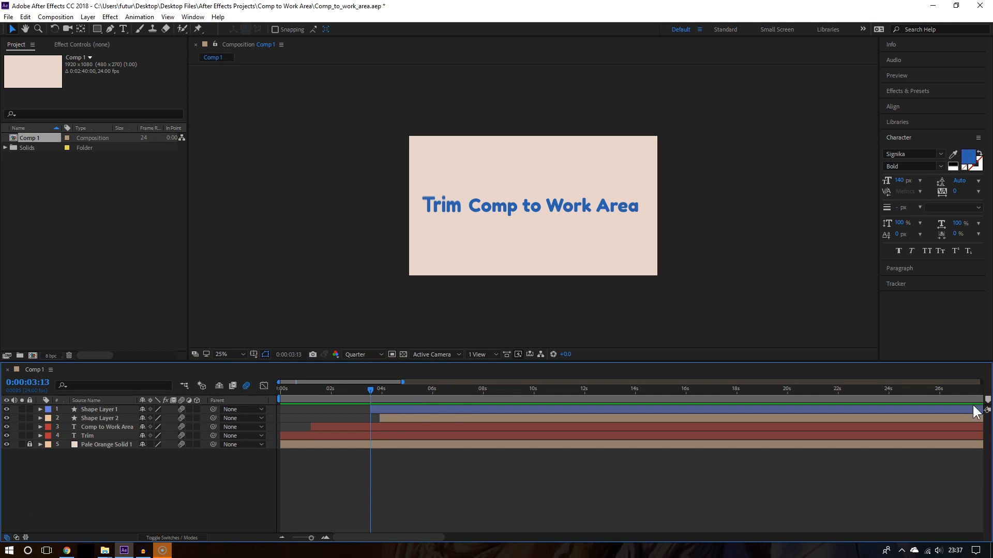
mouse_move(984, 404)
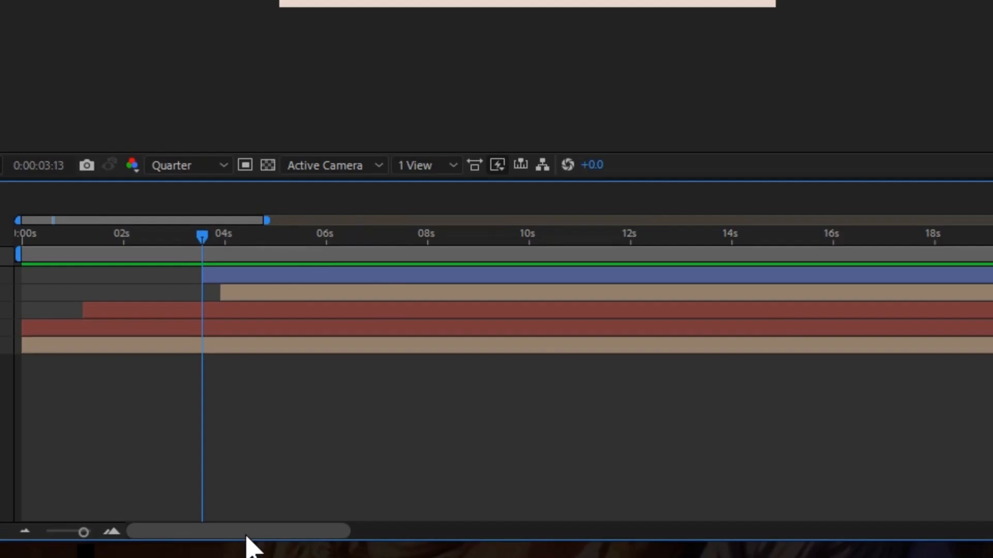
Scroll the timeline to Comp 1's end, where the five layers finish near 40 seconds.
left_click_drag(237, 531, 323, 531)
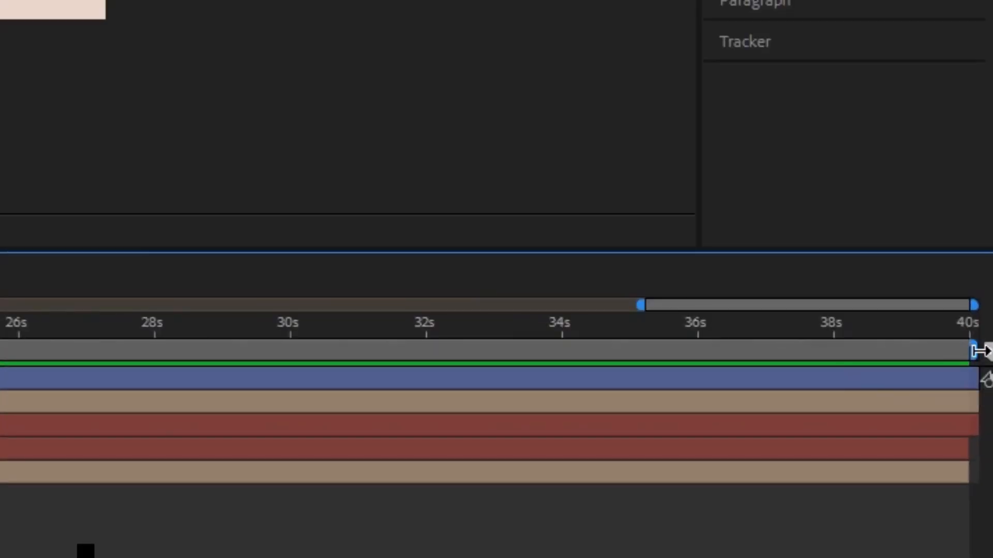
mouse_move(980, 350)
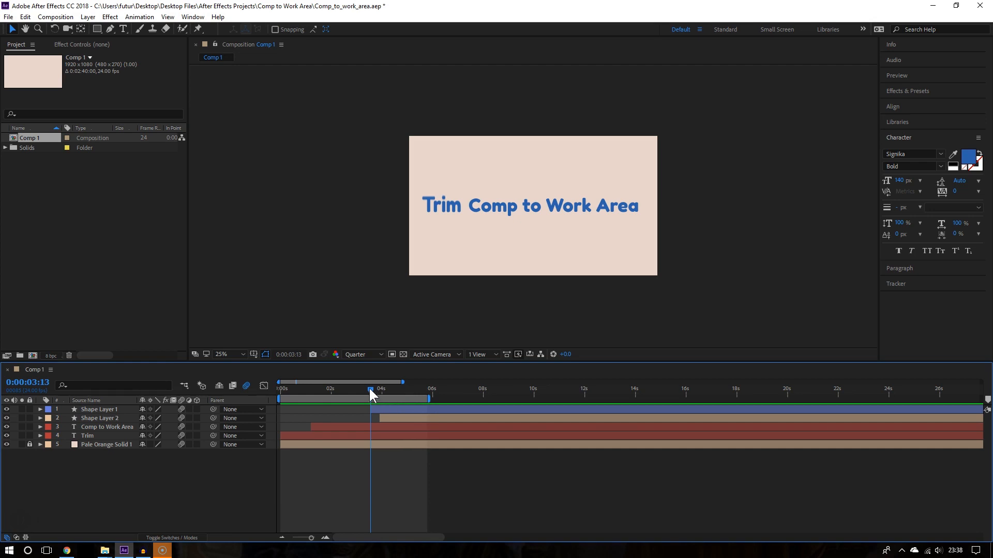
Scrub to the animation's finish and pull the work area end bracket to it.
left_click_drag(370, 391, 391, 392)
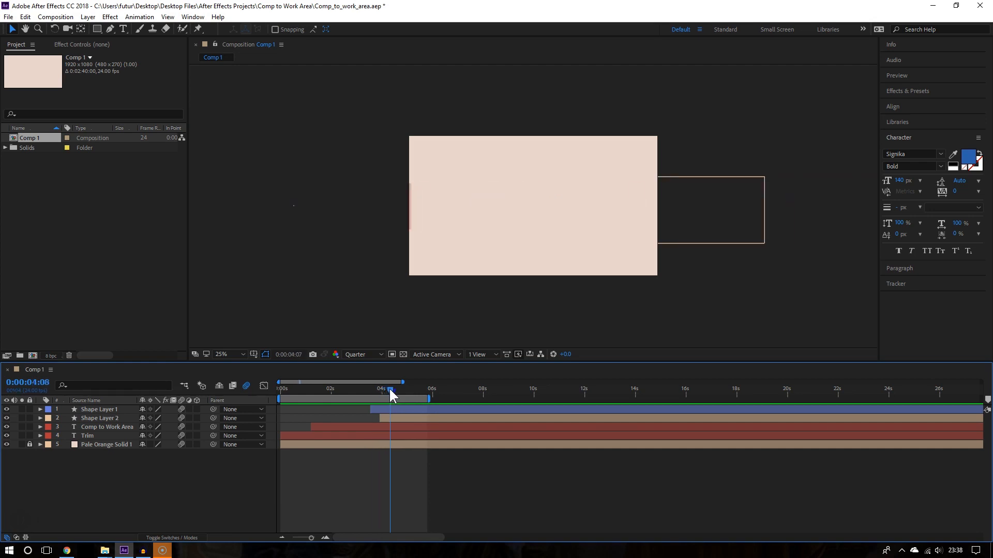
left_click_drag(391, 394, 397, 394)
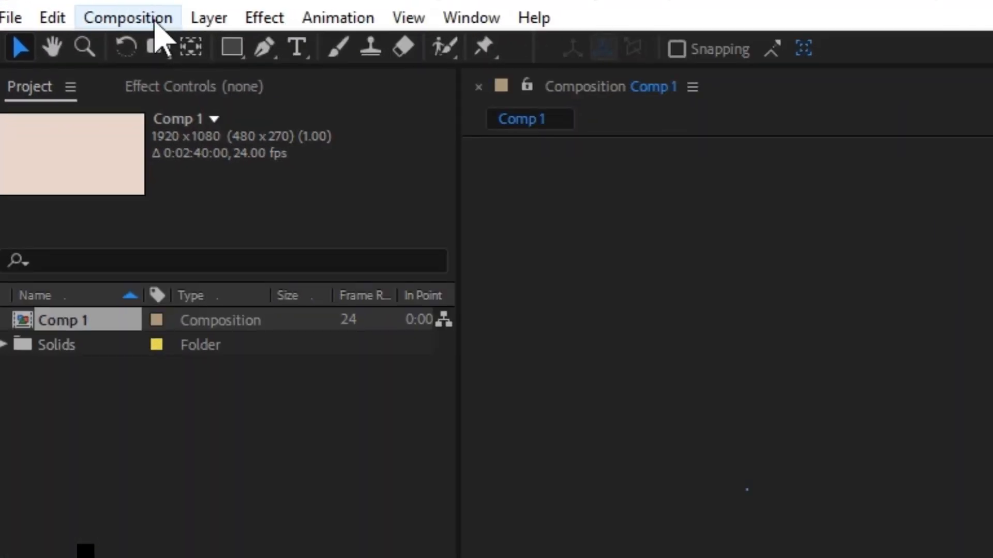
Apply Composition > Trim Comp to Work Area, making Comp 1 0:00:04:18 long.
left_click(129, 17)
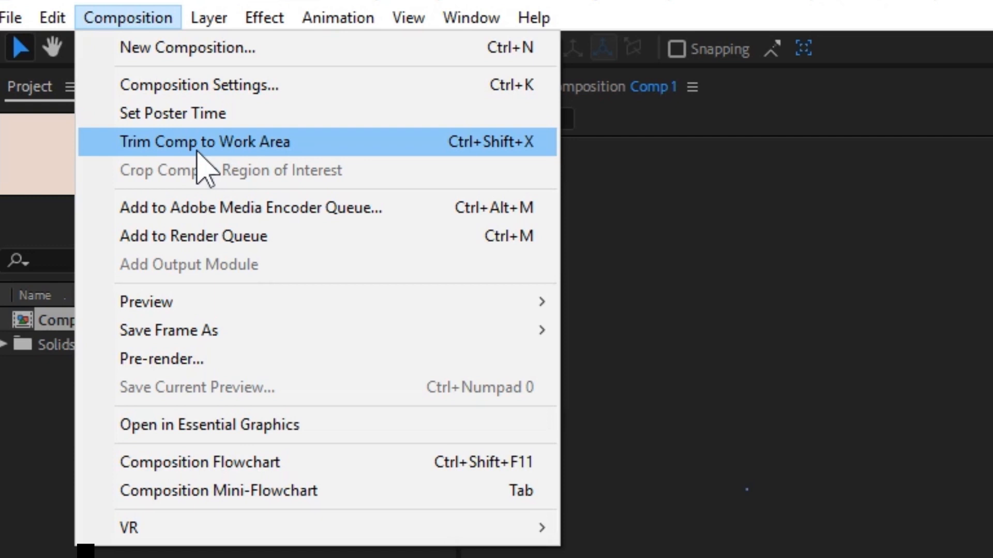
left_click(205, 142)
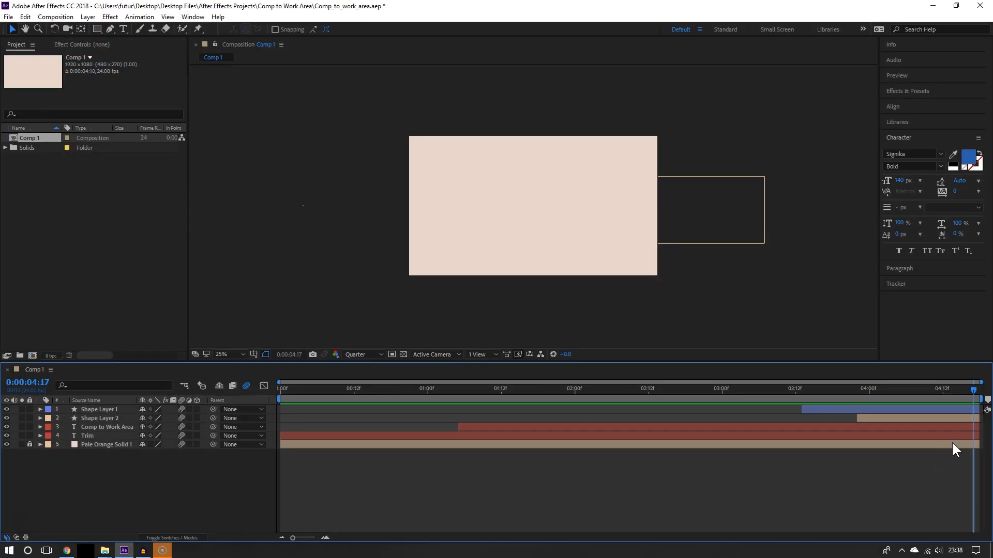
mouse_move(503, 324)
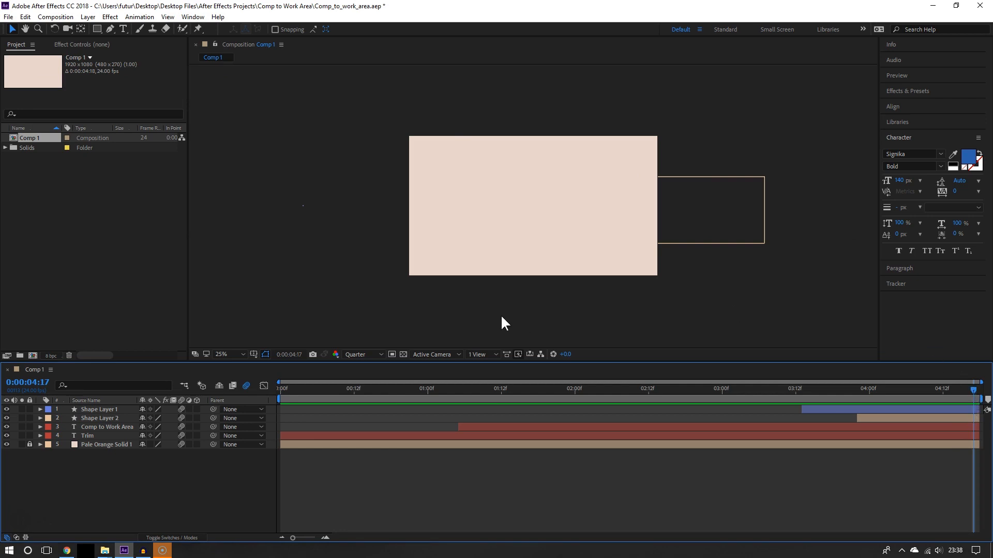
mouse_move(970, 400)
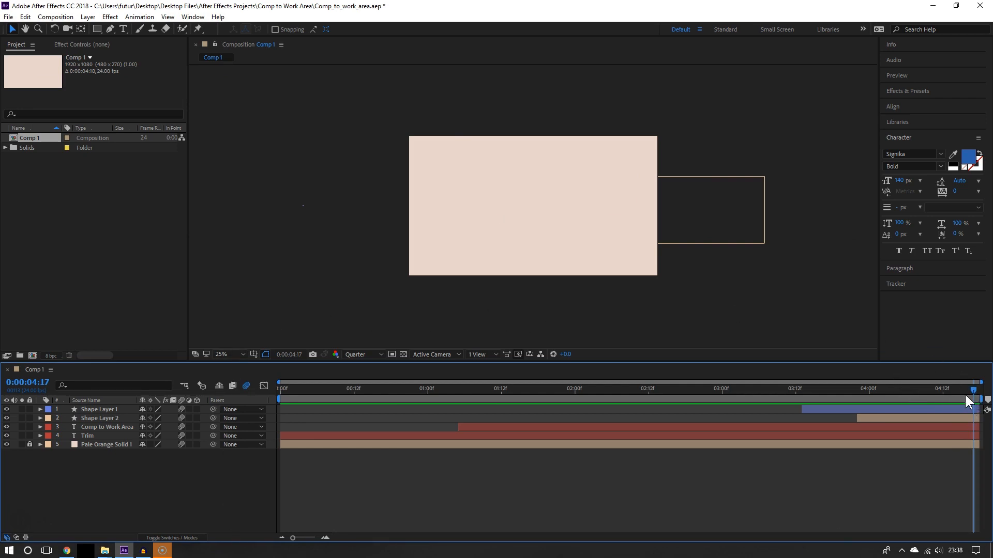
Return to the first frame and preview the trimmed title animation, restarting and stopping partway.
left_click(672, 398)
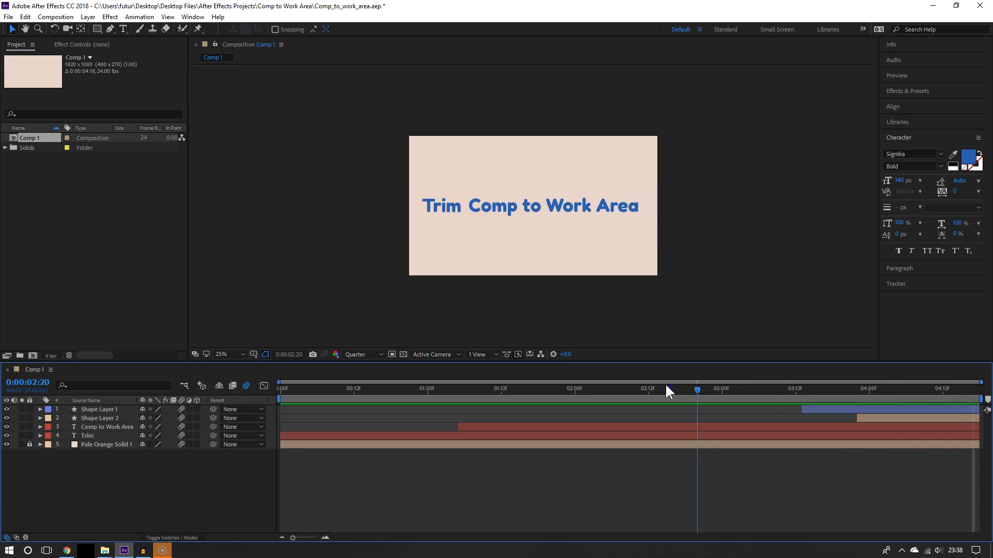
left_click(279, 389)
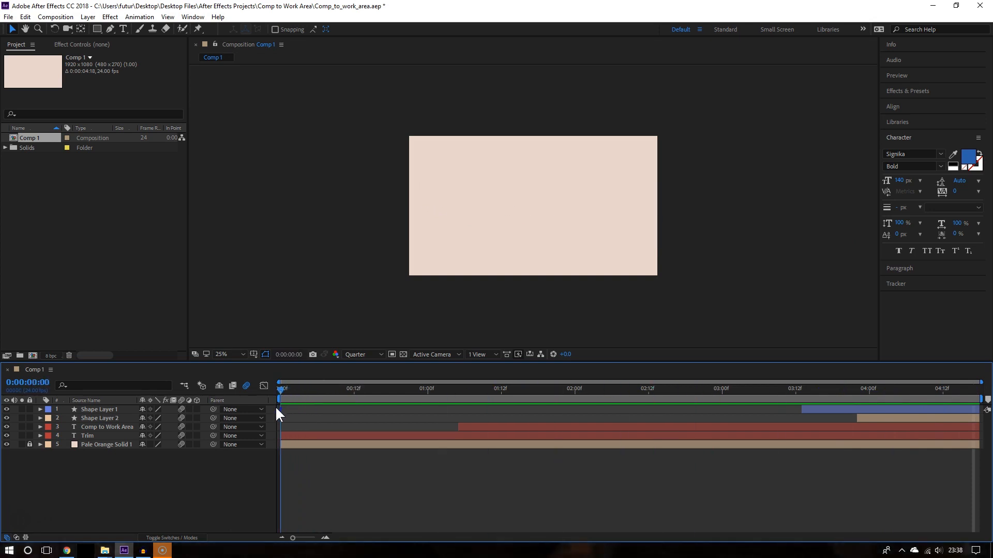
left_click(294, 389)
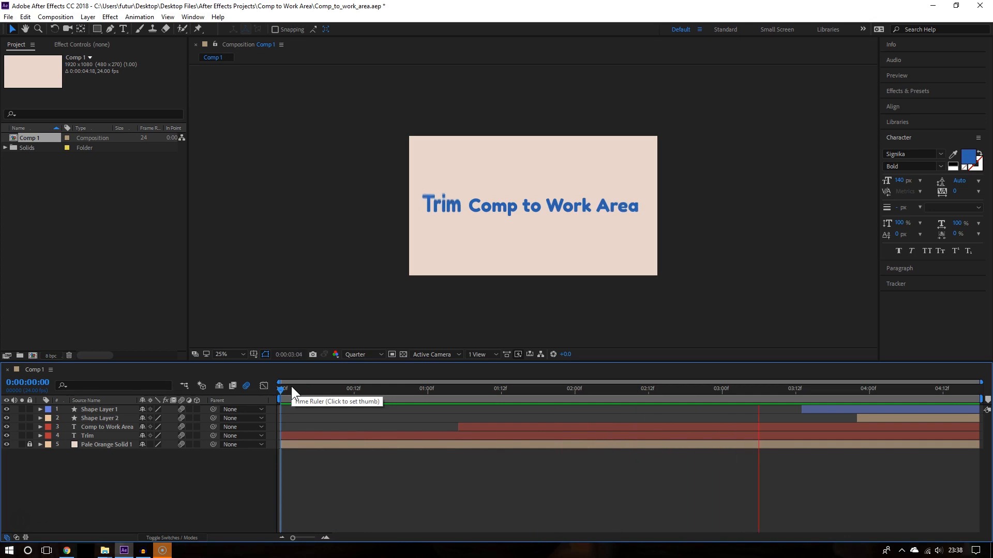
left_click(356, 389)
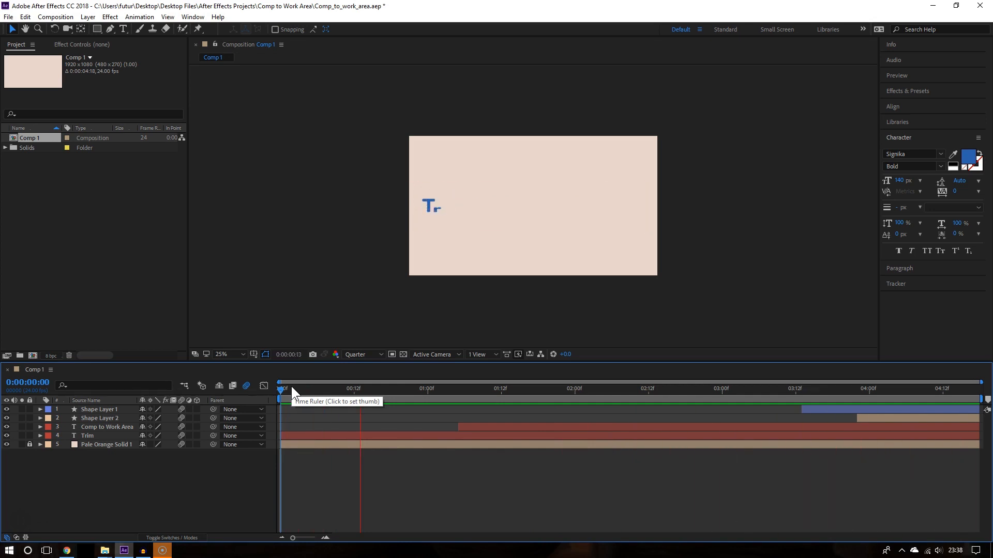
left_click(458, 389)
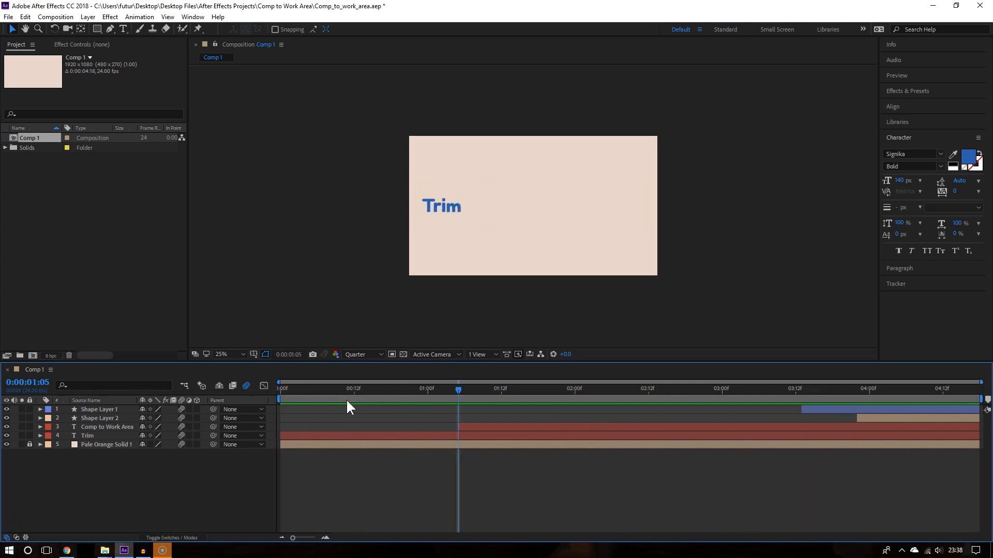